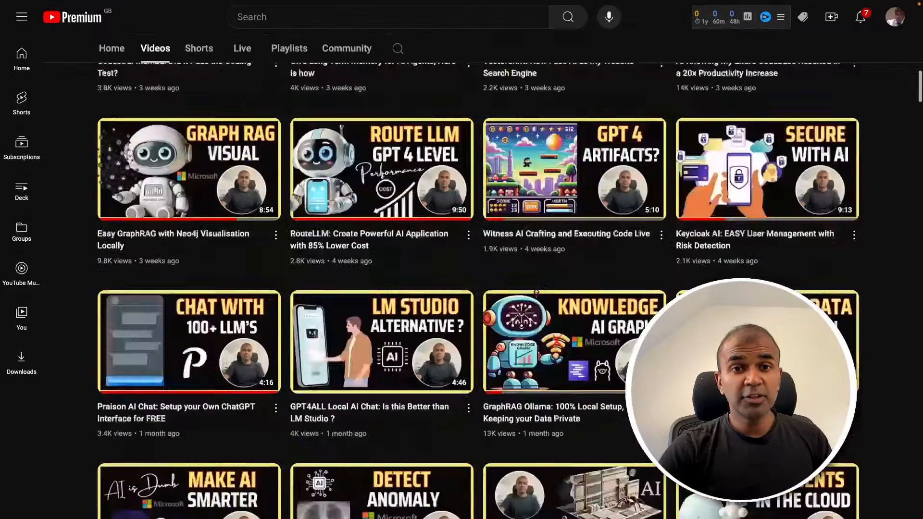
Scroll the channel's Videos tab to find 'EASILY Train Llama 3.1 and Upload to Ollama.com'
{"action": "scroll", "scroll_direction": "up", "scroll_amount": 3}
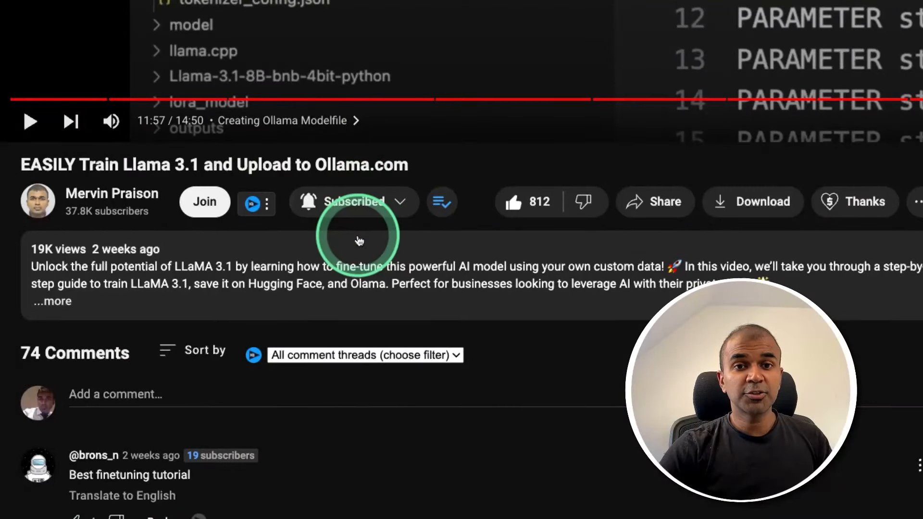
{"action": "mouse_move", "coordinate": [518, 201]}
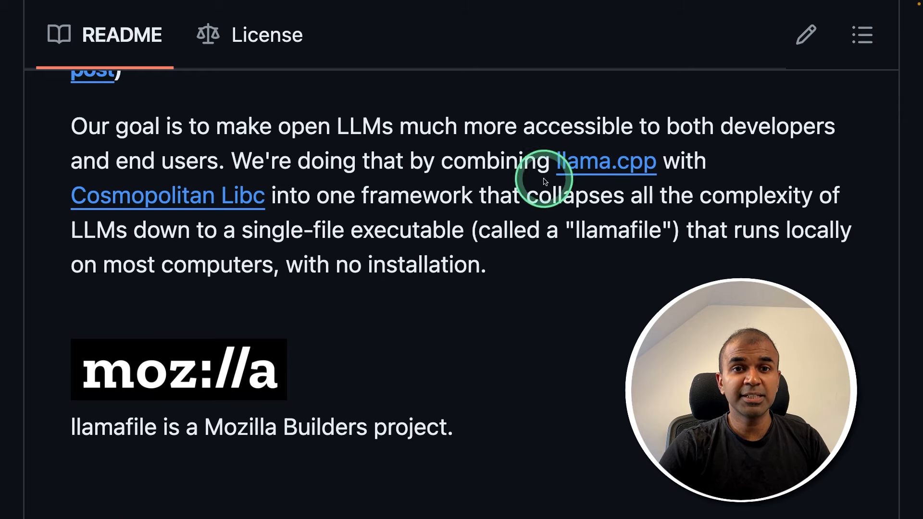
{"action": "mouse_move", "coordinate": [85, 234]}
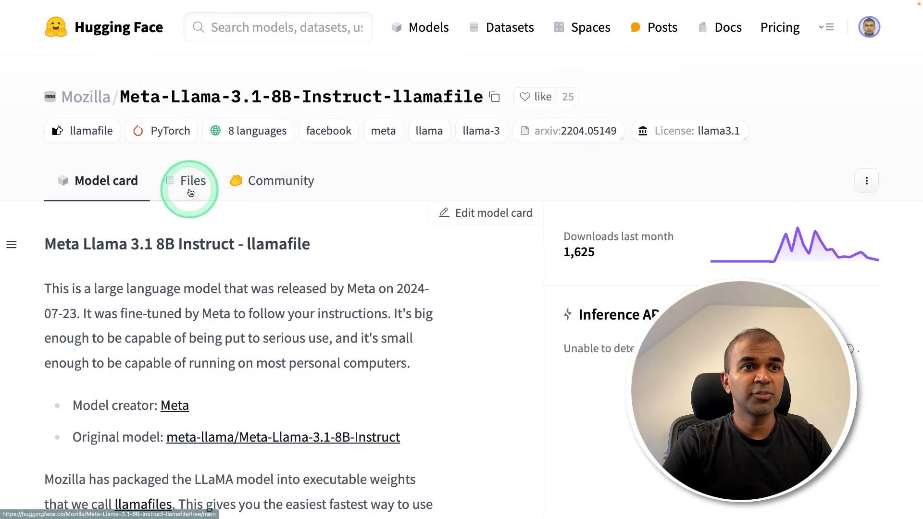
Browse the Meta-Llama-3.1-8B-Instruct-llamafile Files tab, comparing quantized llamafile sizes
{"action": "left_click", "coordinate": [190, 181]}
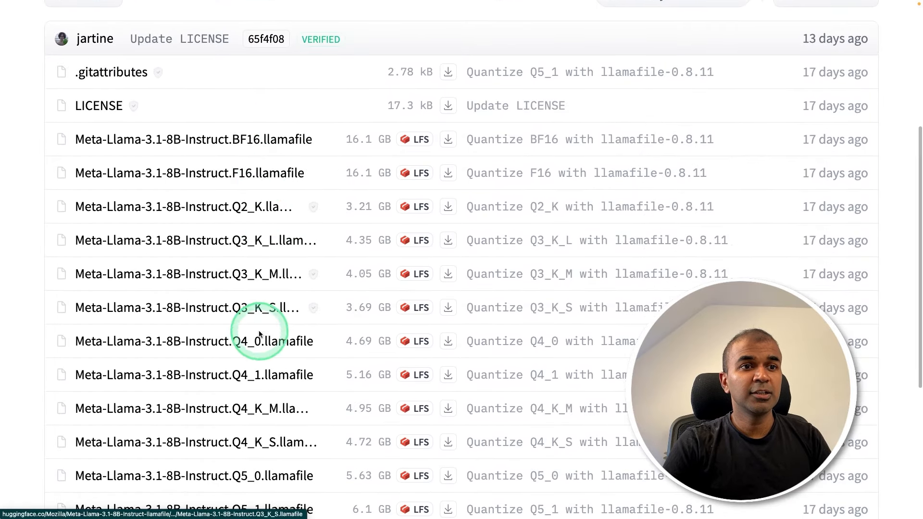
{"action": "scroll", "scroll_direction": "down", "scroll_amount": 3}
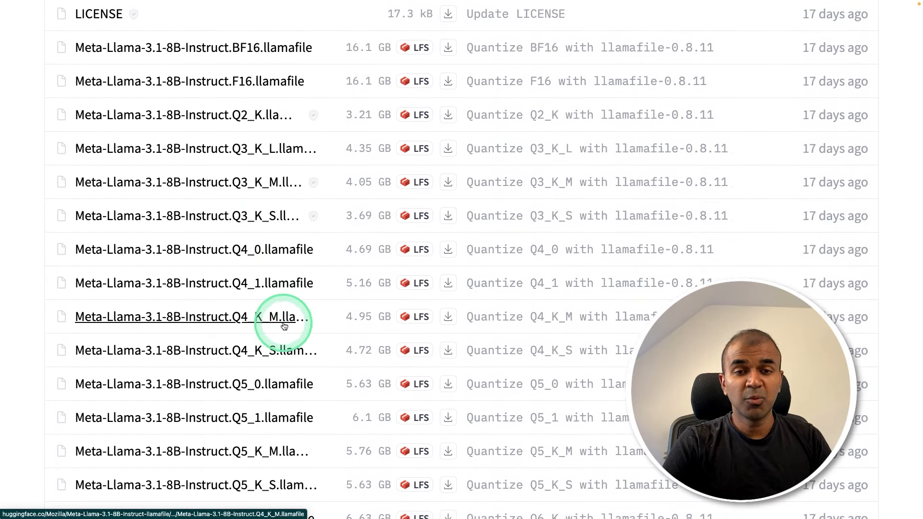
{"action": "mouse_move", "coordinate": [236, 389]}
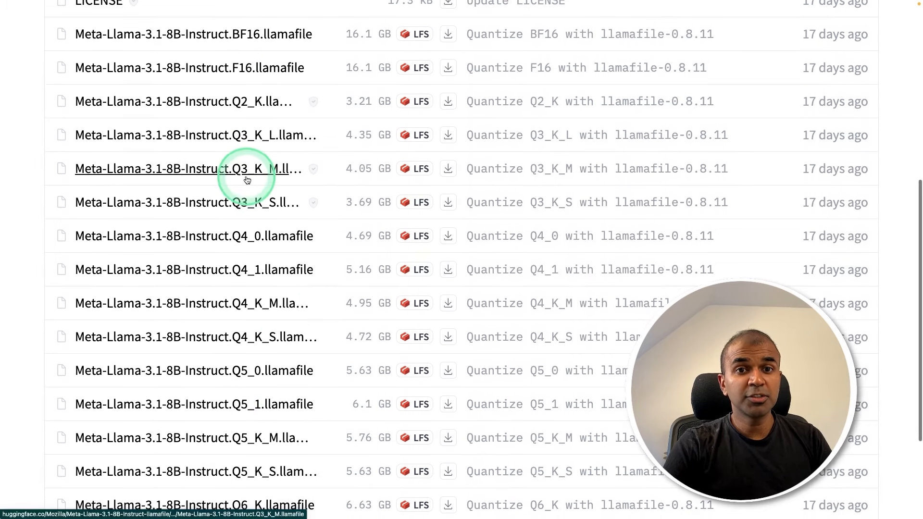
{"action": "scroll", "scroll_direction": "down", "scroll_amount": 3}
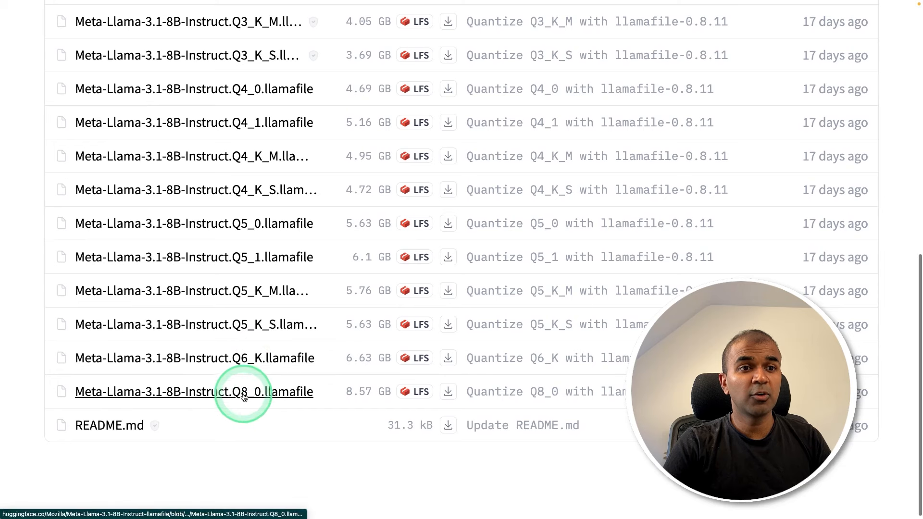
{"action": "scroll", "scroll_direction": "up", "scroll_amount": 3}
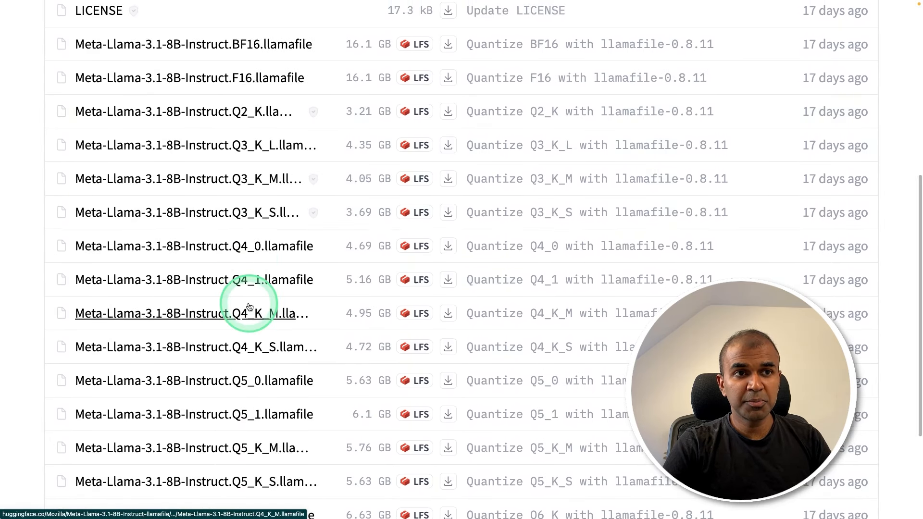
{"action": "mouse_move", "coordinate": [248, 221]}
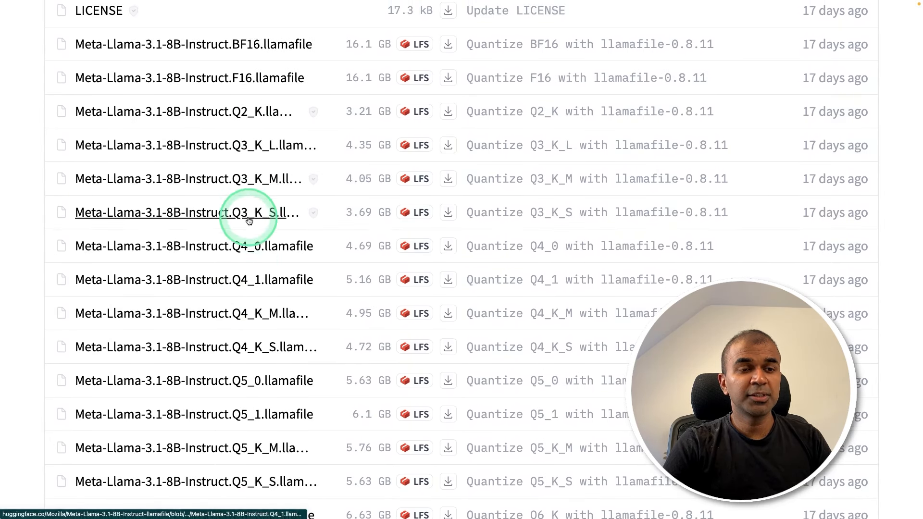
{"action": "scroll", "scroll_direction": "down", "scroll_amount": 3}
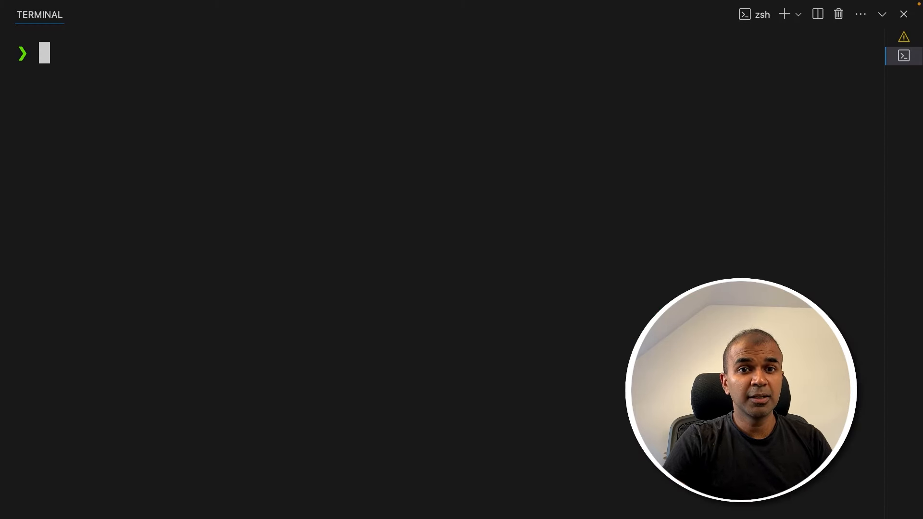
Run wget on the Q6_K llamafile URL from the Mozilla Hugging Face repo
{"action": "type", "text": "wget https://huggingface.co/Mozilla/Meta-Llama-3.1-8B-Instruct-llamafile/resolve/main/Meta-Llama-3.1-8B-Instruct.Q6_K.llamafile"}
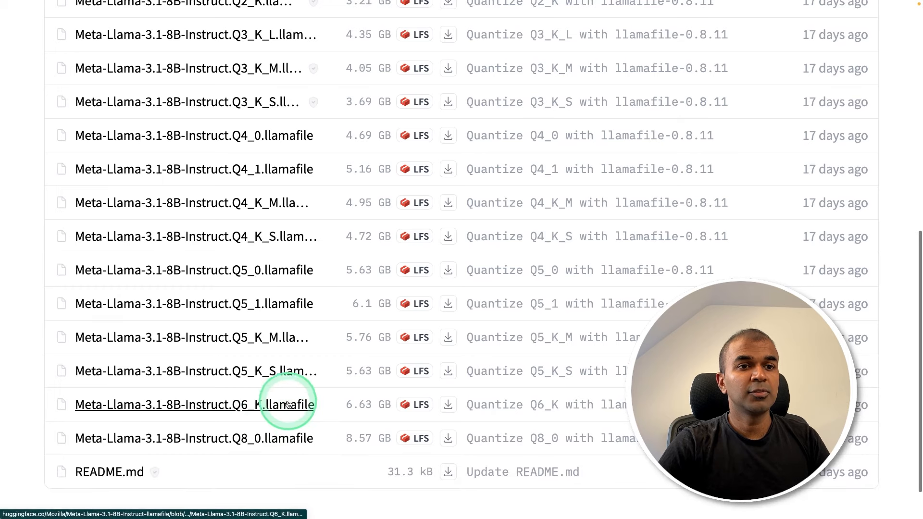
{"action": "left_click", "coordinate": [194, 405]}
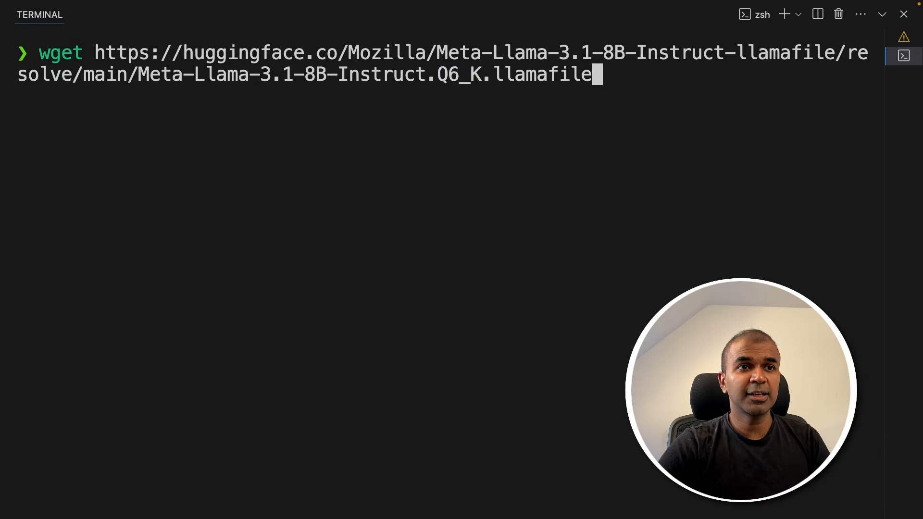
{"action": "key", "text": "Return"}
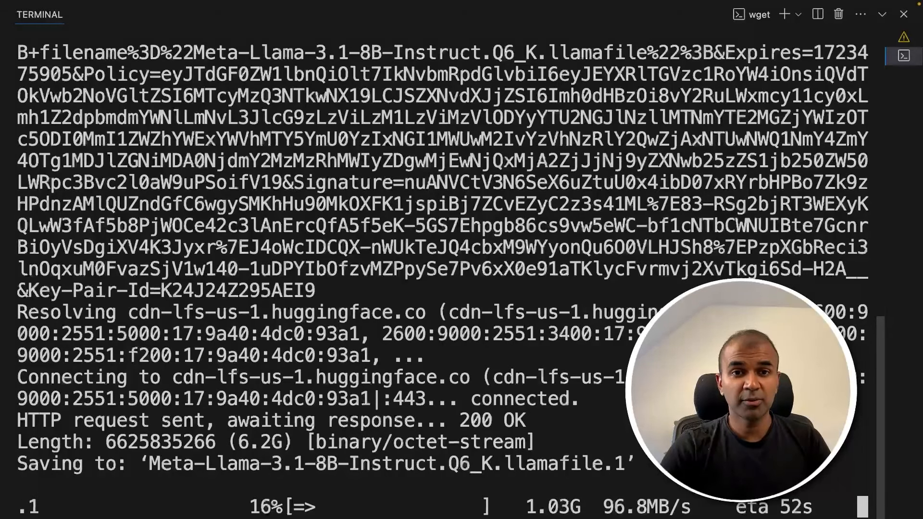
Make Meta-Llama-3.1-8B-Instruct.Q6_K.llamafile executable and launch it with a llama story prompt
{"action": "type", "text": "clear"}
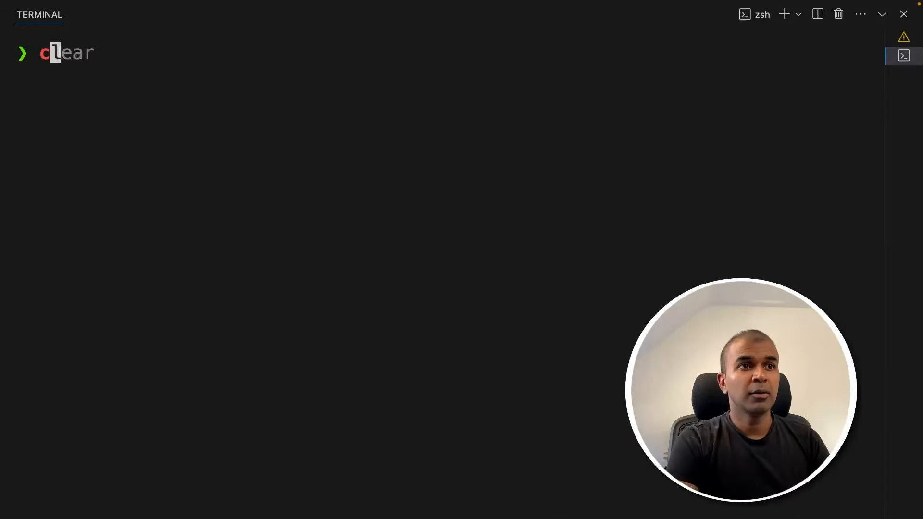
{"action": "type", "text": "chmod +x llamafile-0.8.12"}
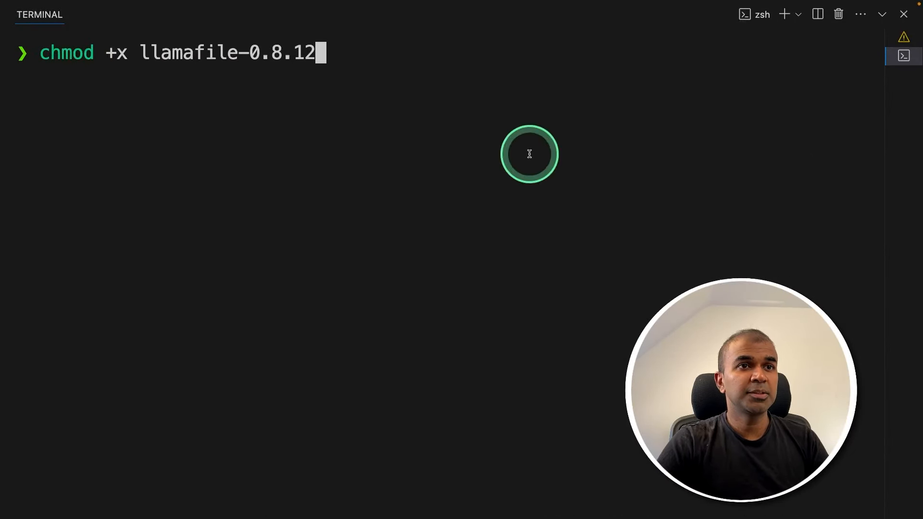
{"action": "type", "text": "Meta-Llama-3.1-8B-Instruct.Q6_K.llamafile"}
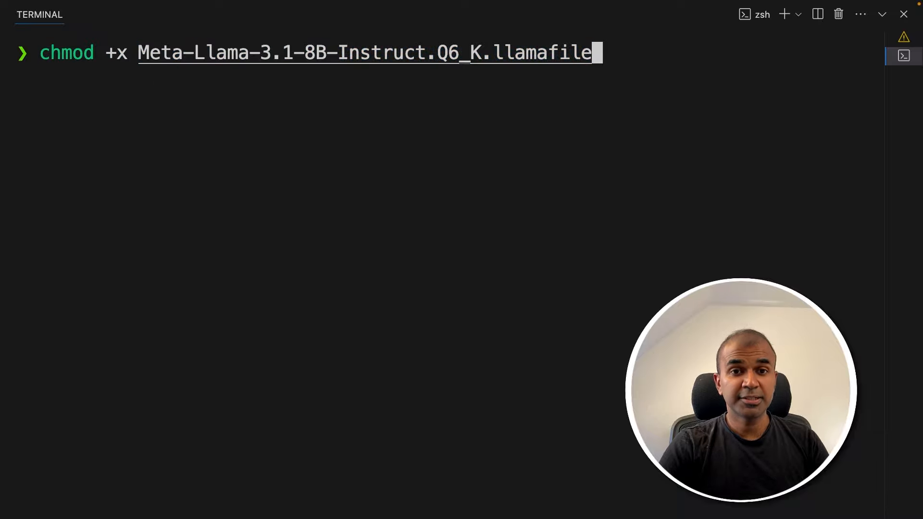
{"action": "type", "text": "./Meta-Llama-3.1-8B-Instruct.Q6_K.llamafile -p '[INST]Write a story about llamas[/INST]'"}
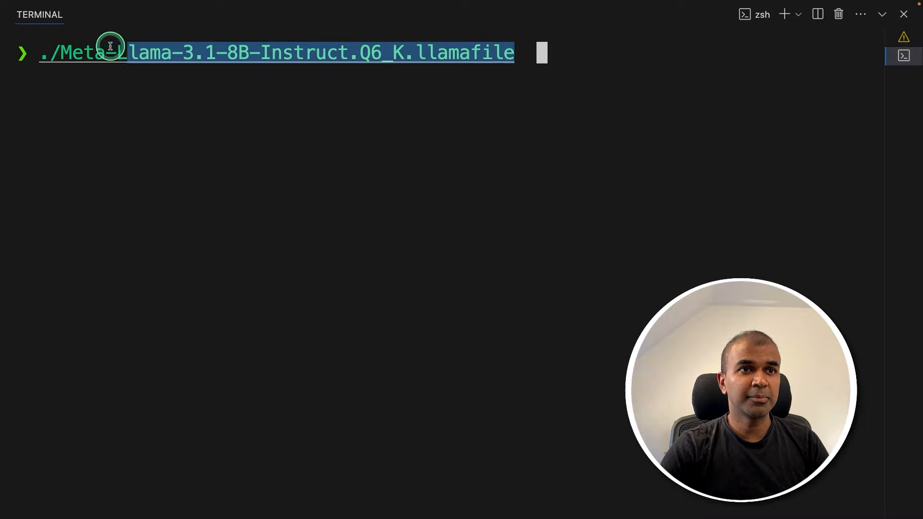
{"action": "key", "text": "Return"}
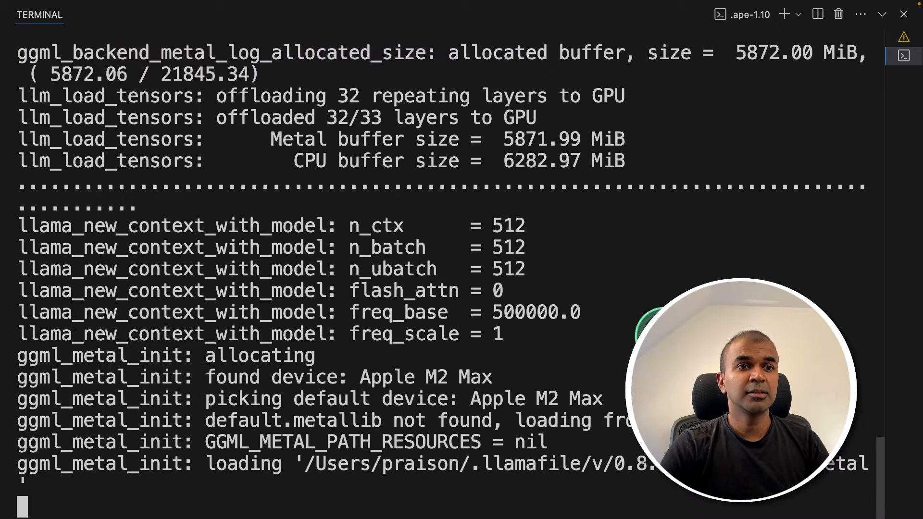
{"action": "scroll", "scroll_direction": "down", "scroll_amount": 3}
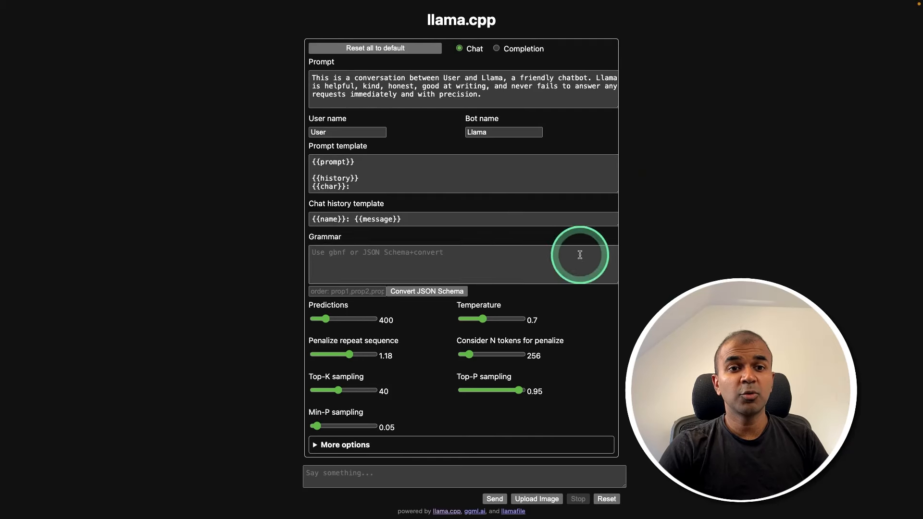
{"action": "mouse_move", "coordinate": [394, 244]}
{"action": "type", "text": "Who created"}
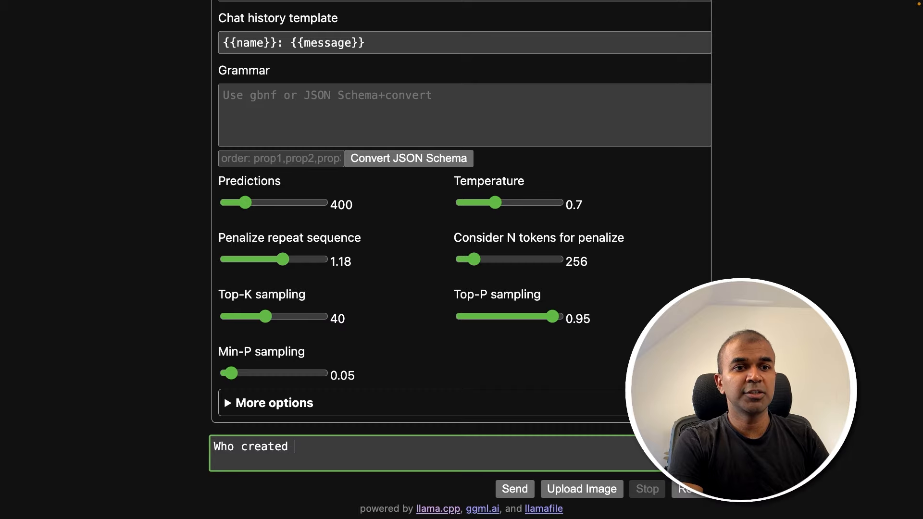
Send 'Who created you' to the Llama model in the llama.cpp chat
{"action": "left_click", "coordinate": [513, 489]}
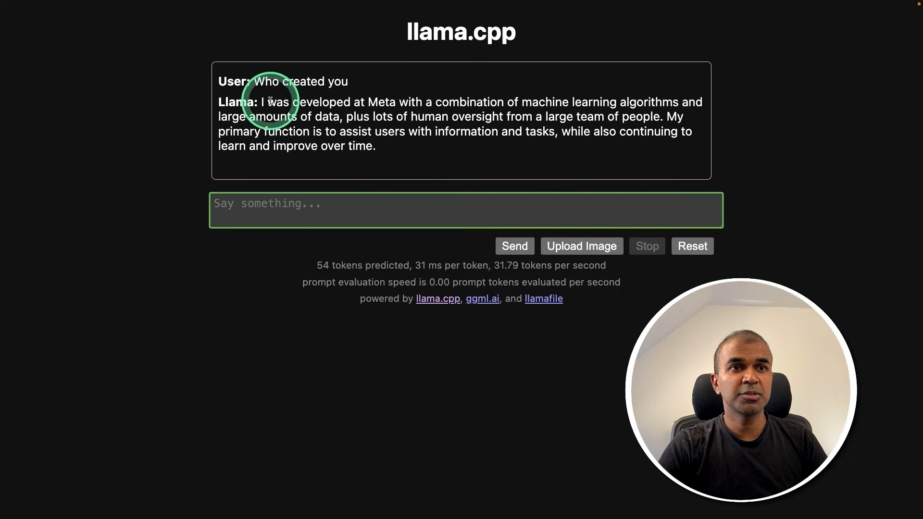
{"action": "mouse_move", "coordinate": [367, 100]}
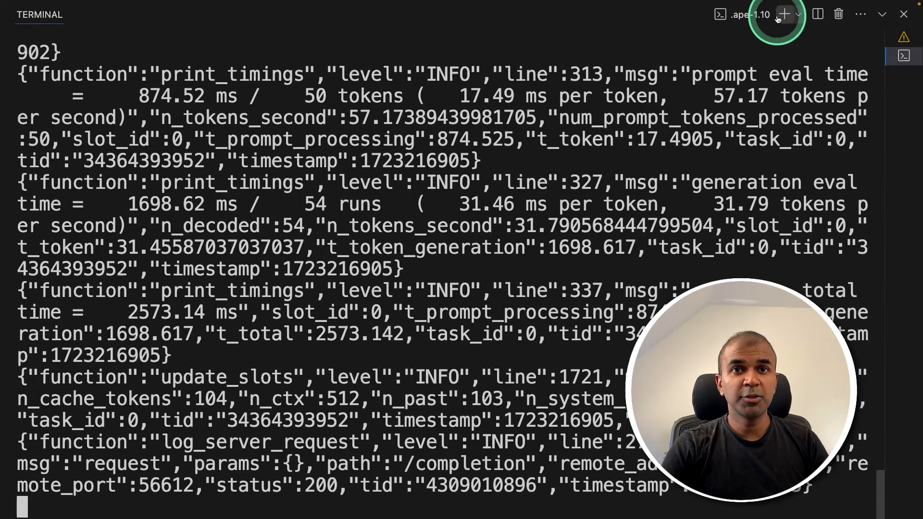
Write app.py using the OpenAI client at localhost:8080/v1 to print a meal plan
{"action": "left_click", "coordinate": [784, 14]}
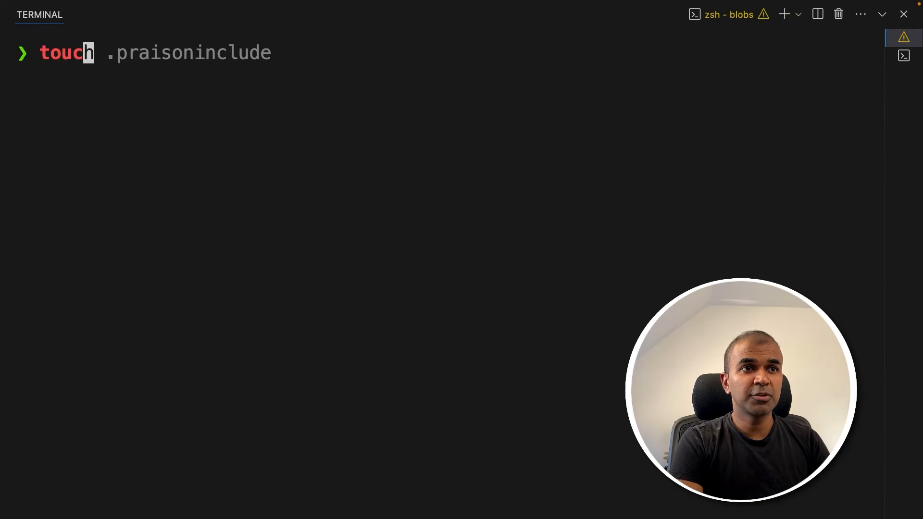
{"action": "key", "text": "Return"}
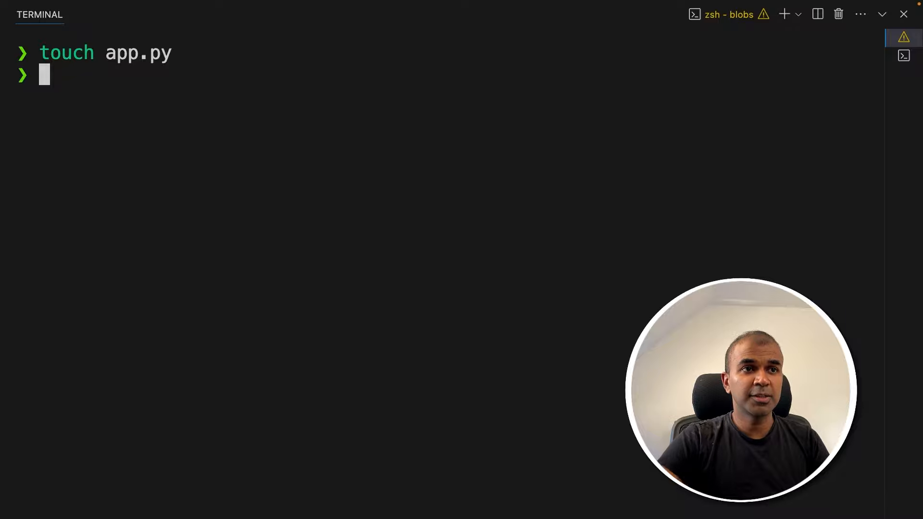
{"action": "type", "text": "from openai import OpenAI"}
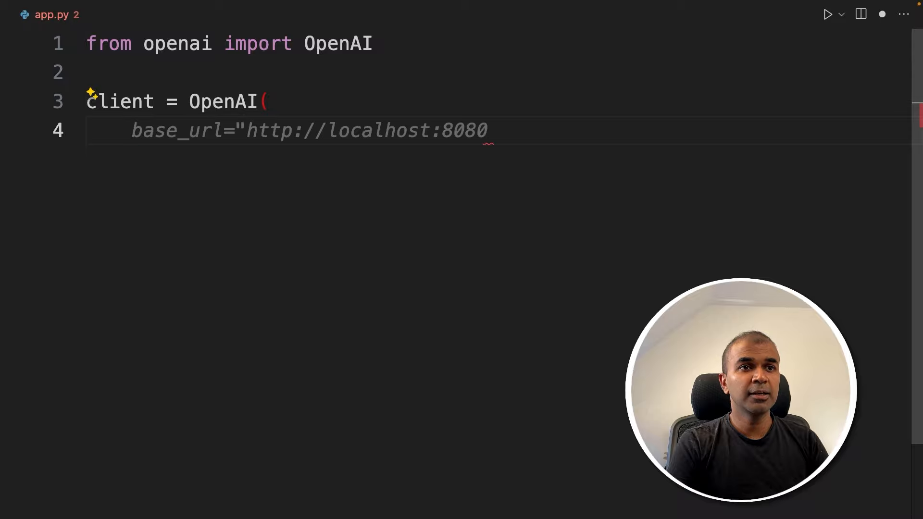
{"action": "type", "text": "/v1\","}
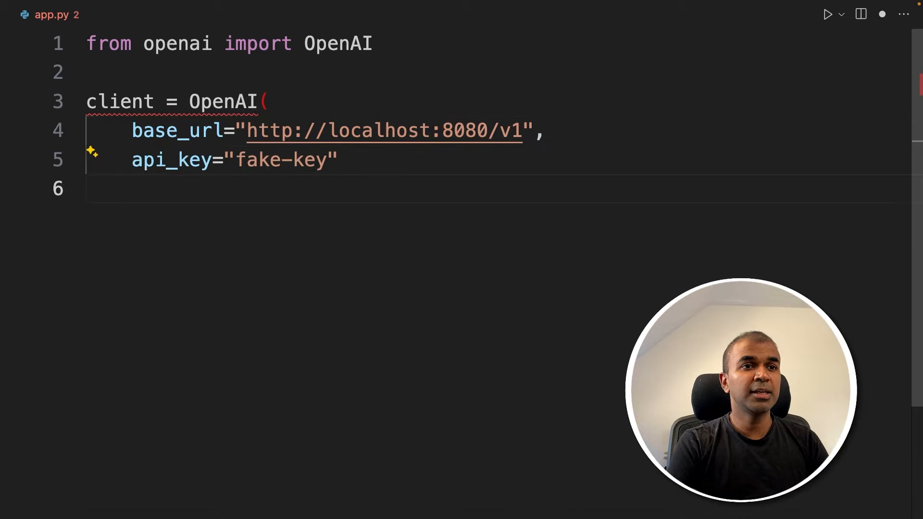
{"action": "type", "text": ")"}
{"action": "type", "text": "chat_completion = client.chat.completions.create("}
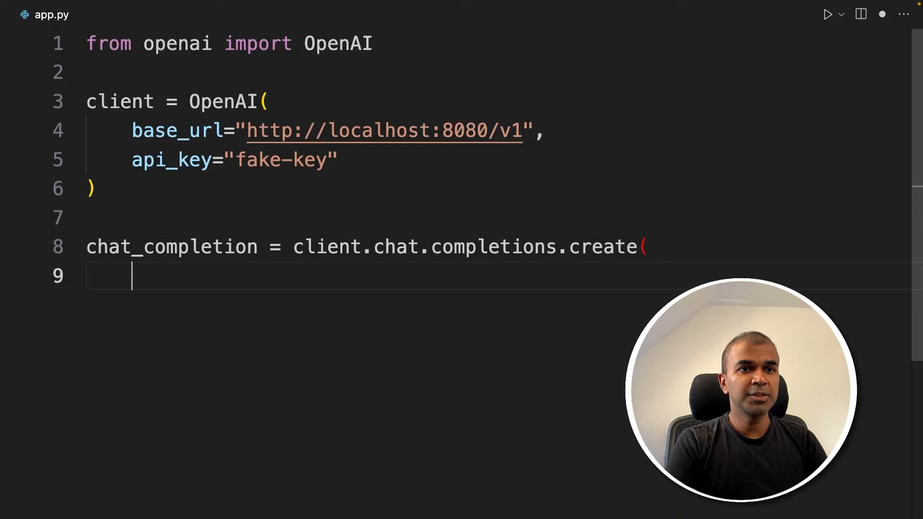
{"action": "type", "text": "messages=["}
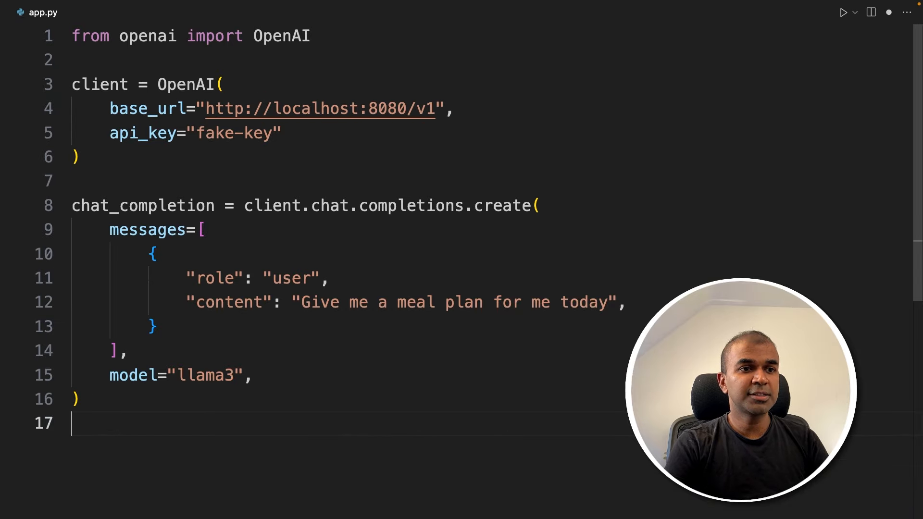
{"action": "type", "text": "print(chat_completion.choices[0].message.content)"}
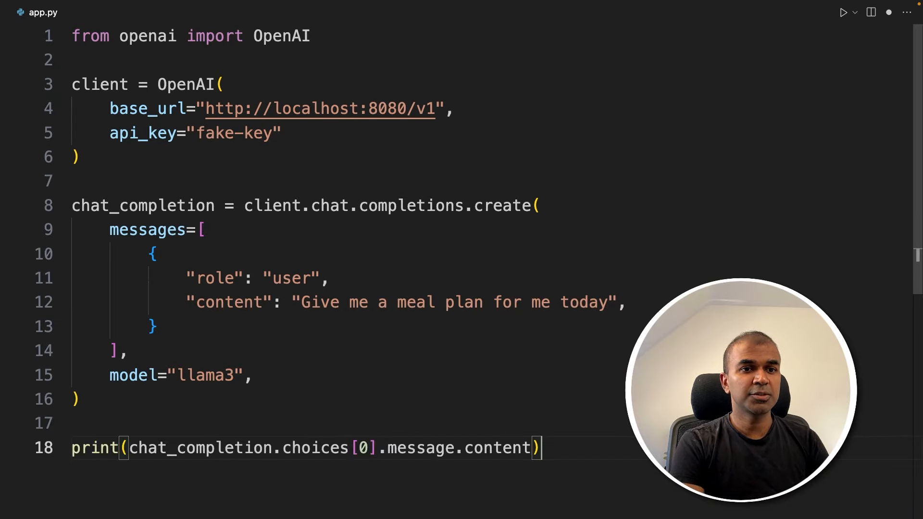
{"action": "double_click", "coordinate": [144, 108]}
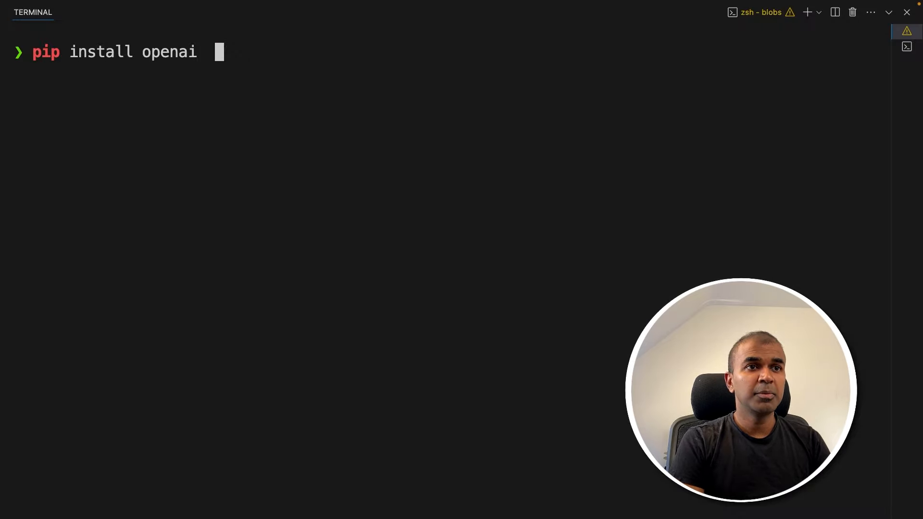
Install the openai package with pip and run app.py to print the meal plan
{"action": "key", "text": "Return"}
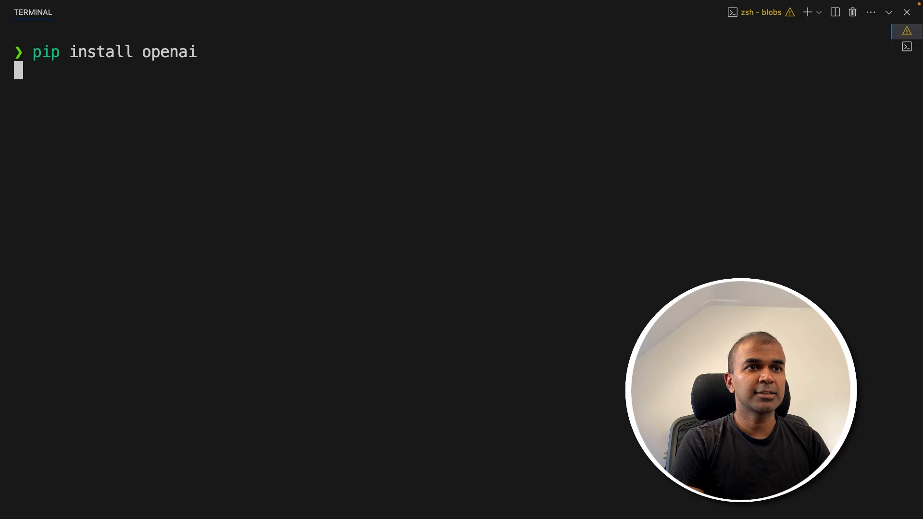
{"action": "key", "text": "Return"}
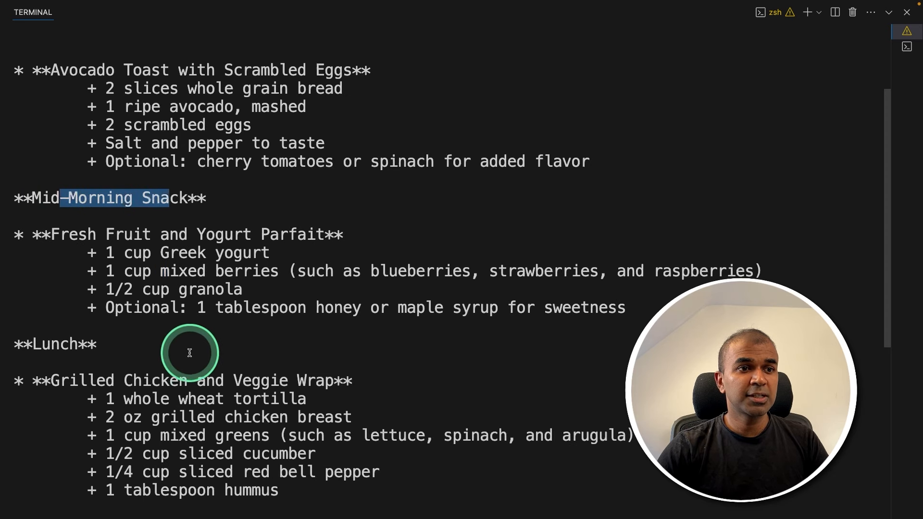
{"action": "scroll", "scroll_direction": "down", "scroll_amount": 3}
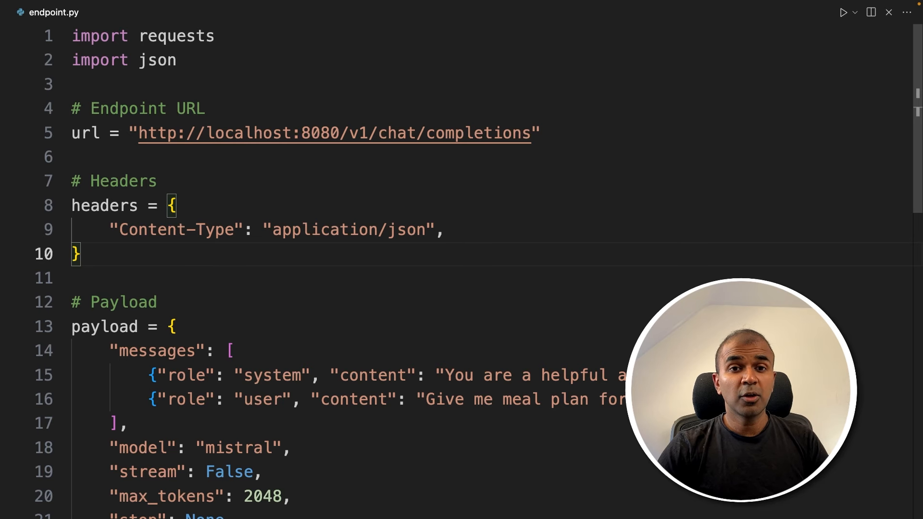
{"action": "scroll", "scroll_direction": "down", "scroll_amount": 3}
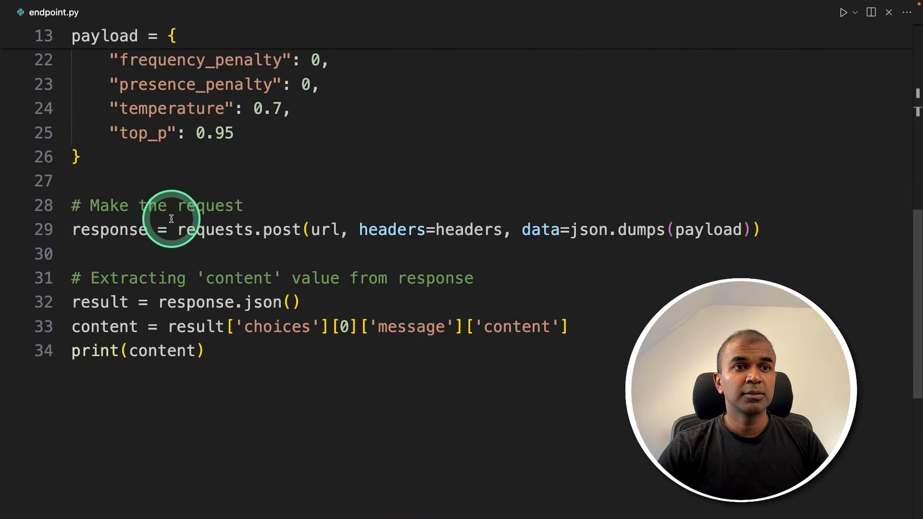
{"action": "scroll", "scroll_direction": "up", "scroll_amount": 3}
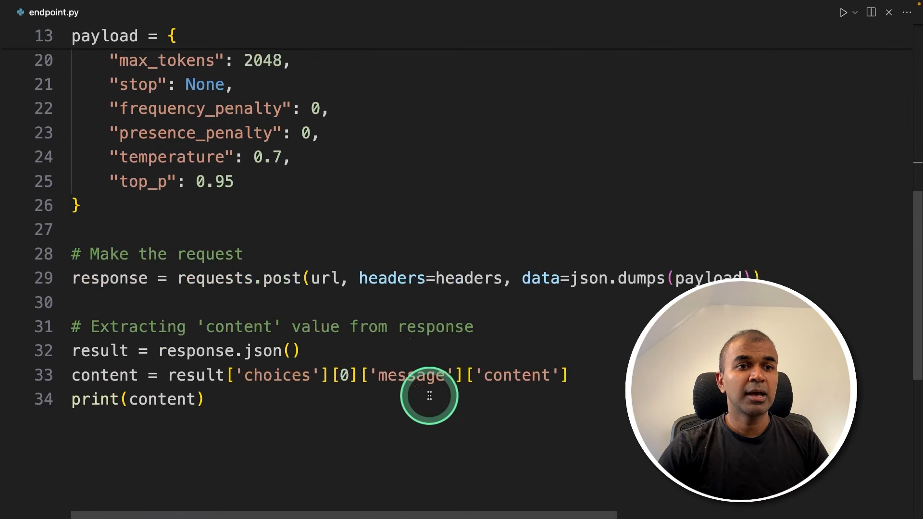
{"action": "scroll", "scroll_direction": "up", "scroll_amount": 3}
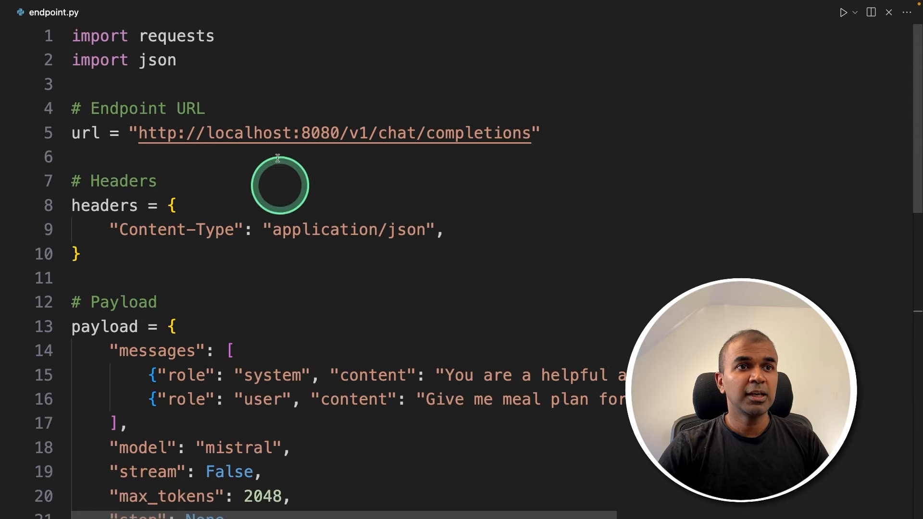
{"action": "left_click_drag", "start_coordinate": [71, 36], "coordinate": [176, 59]}
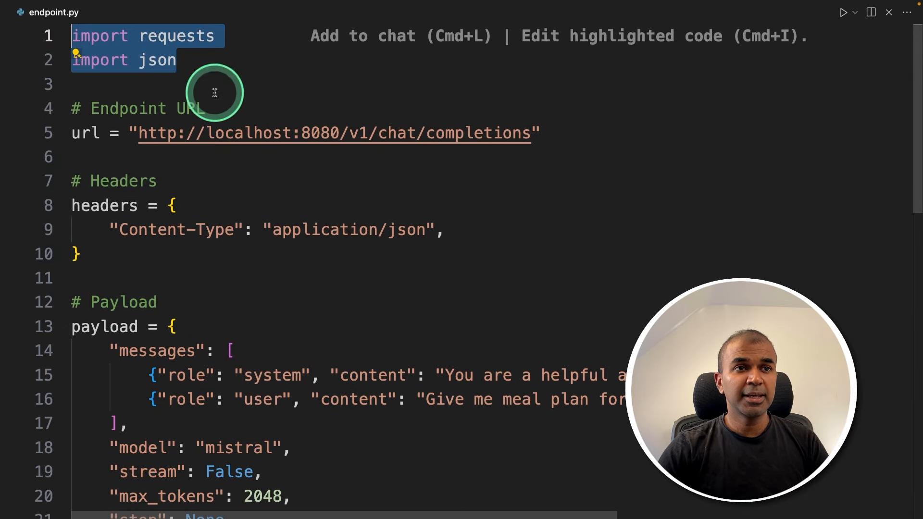
{"action": "mouse_move", "coordinate": [377, 241]}
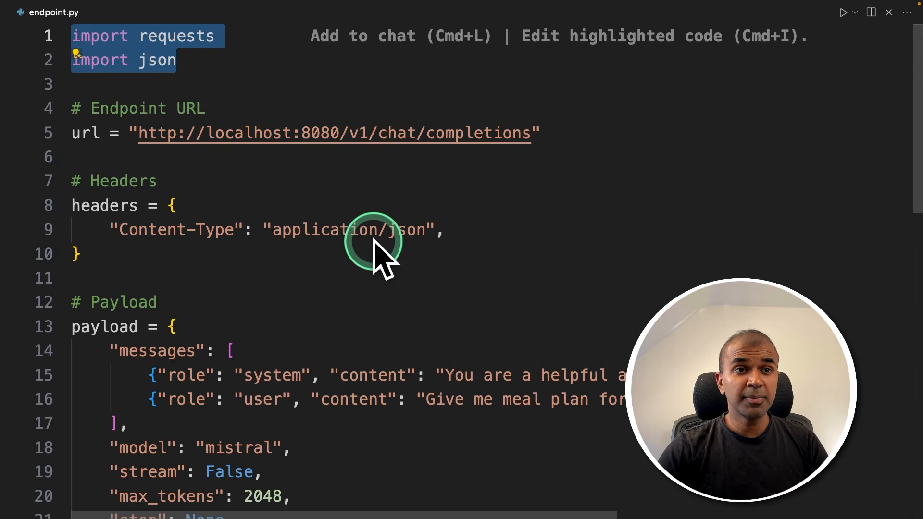
{"action": "scroll", "scroll_direction": "down", "scroll_amount": 3}
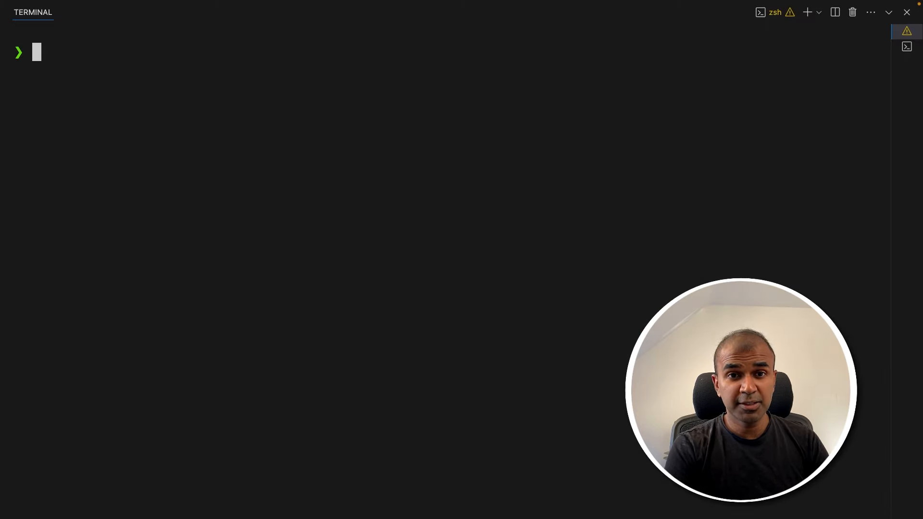
Install praisonai[chat] with pip and start the praisonai chat interface
{"action": "type", "text": "pip install \"praisonai[chat]\""}
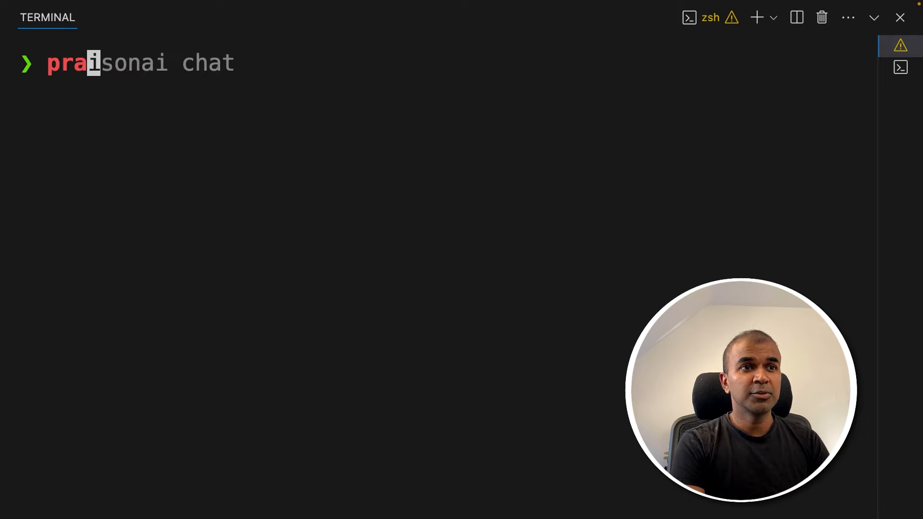
{"action": "key", "text": "Return"}
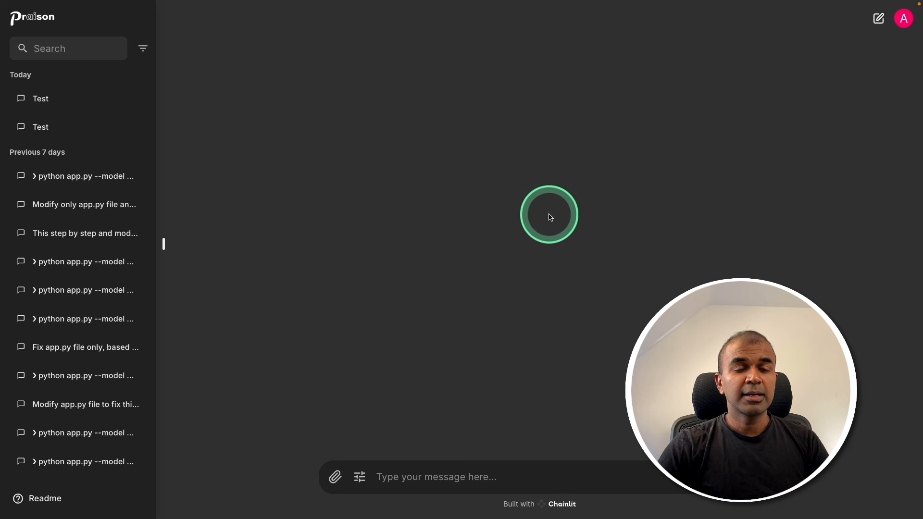
Set the chat settings' Model Name to openai/Mistral-7B-Instruct-v0.3
{"action": "left_click", "coordinate": [360, 477]}
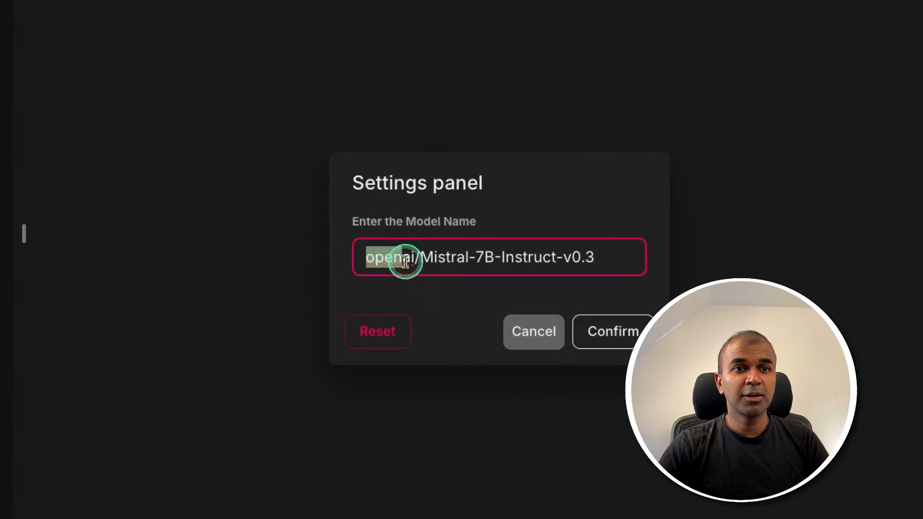
{"action": "left_click", "coordinate": [613, 331]}
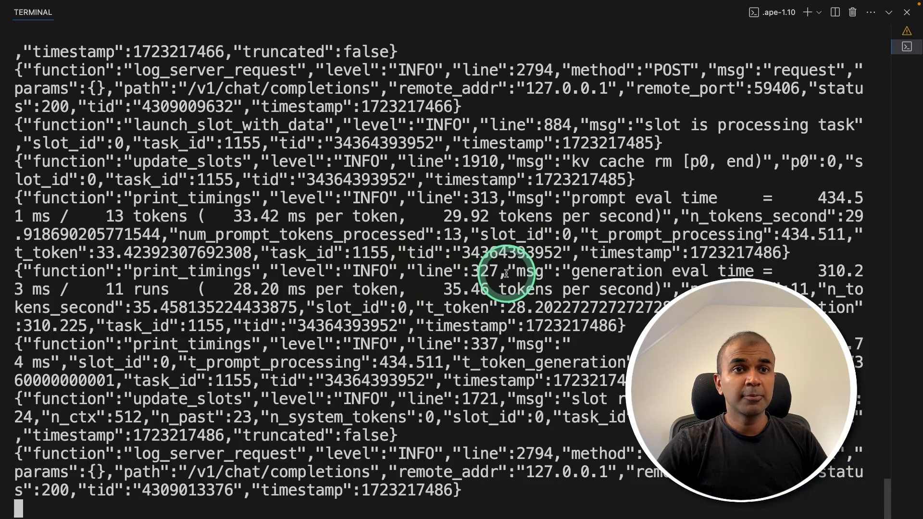
{"action": "mouse_move", "coordinate": [545, 297]}
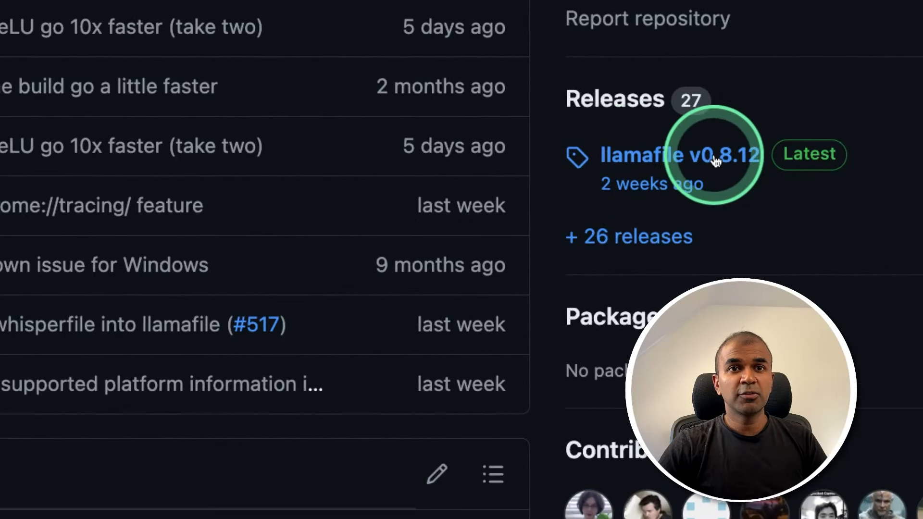
Download llamafile-0.8.12.zip from the llamafile v0.8.12 release assets
{"action": "left_click", "coordinate": [679, 154]}
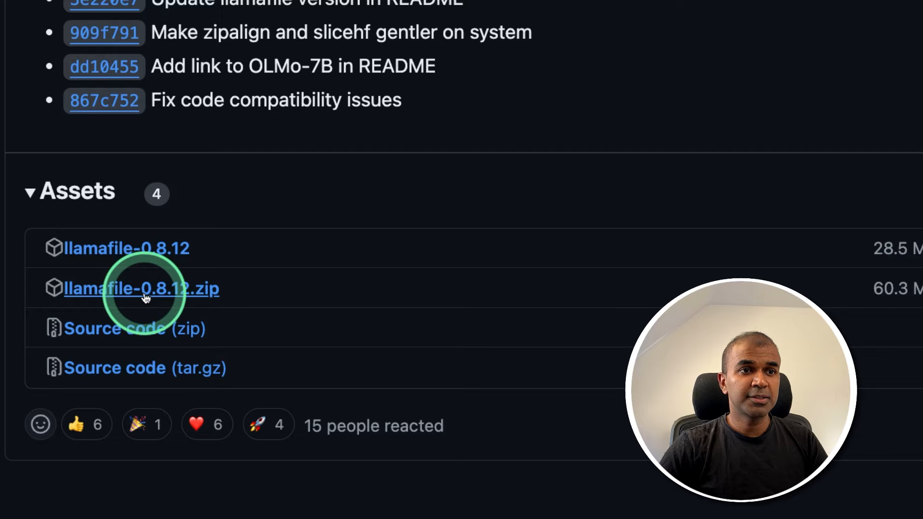
{"action": "scroll", "scroll_direction": "down", "scroll_amount": 3}
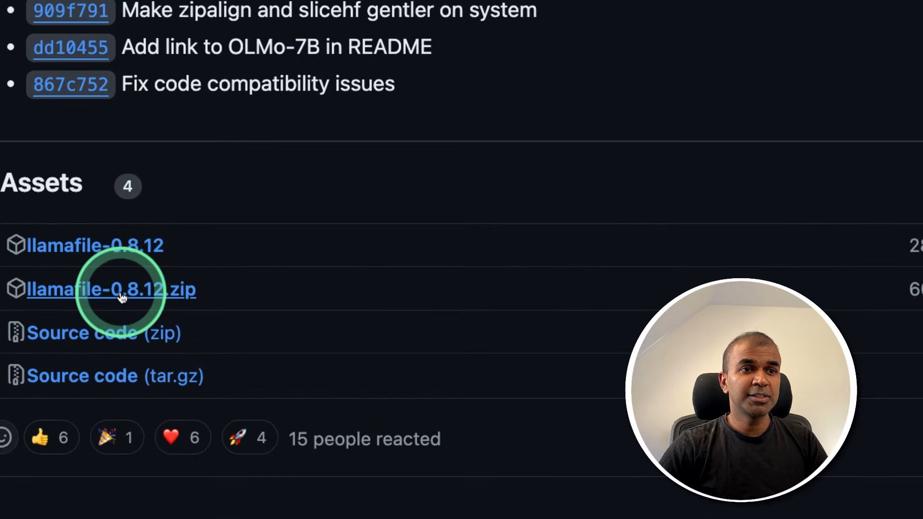
{"action": "left_click", "coordinate": [110, 289]}
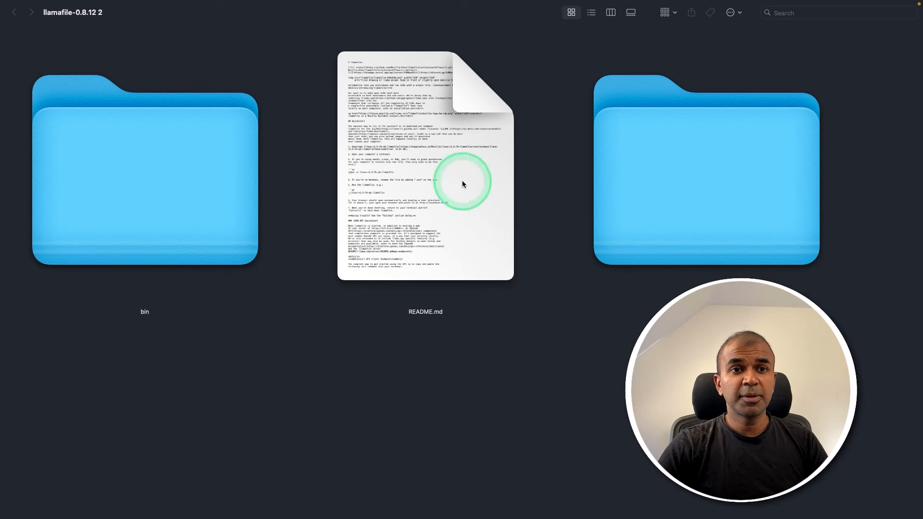
{"action": "mouse_move", "coordinate": [149, 239]}
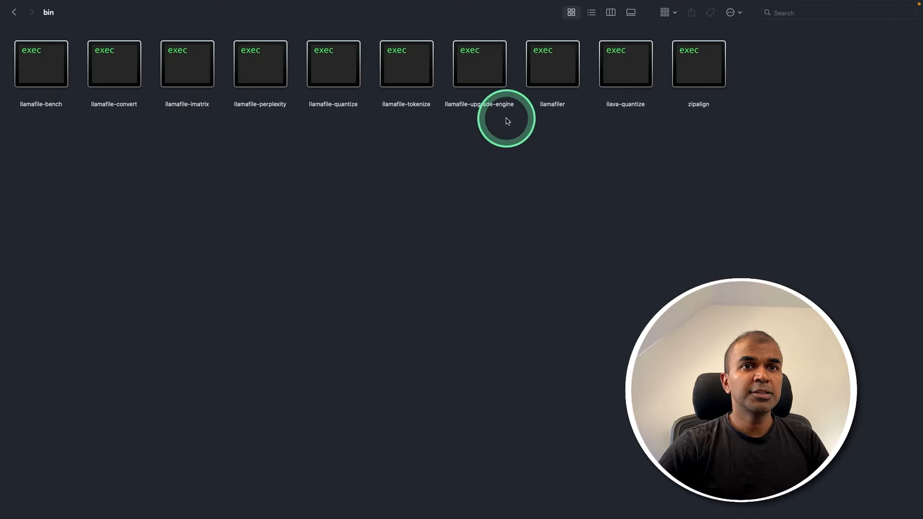
Open the bin folder of the extracted llamafile-0.8.12 download to view its executables
{"action": "left_click", "coordinate": [591, 12]}
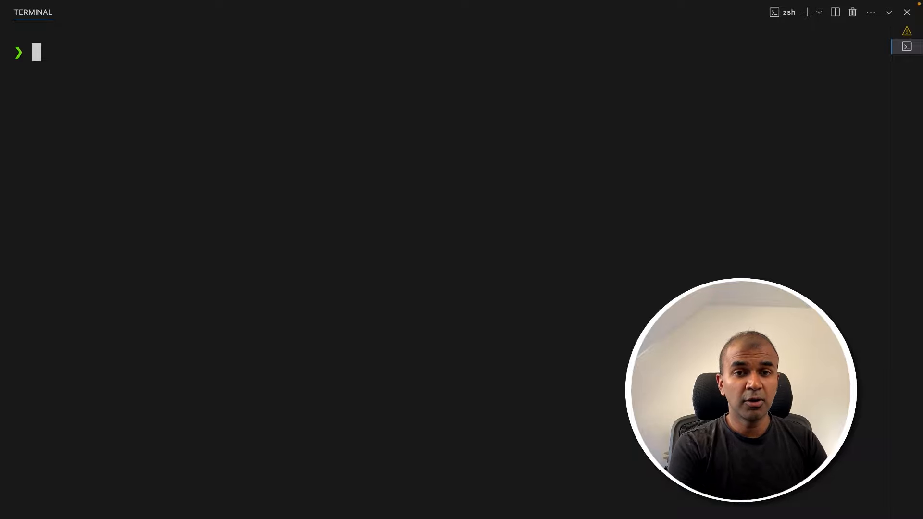
Move llamafile from the llamafile-0.8.12 bin folder into /usr/local/bin and confirm version v0.8.12
{"action": "type", "text": "sudo mv /Users/praison/Downloads/llamafile-0.8.12\\ 2/bin/llamafile /usr/local/bin/llamafile"}
{"action": "type", "text": "llamafile --versi"}
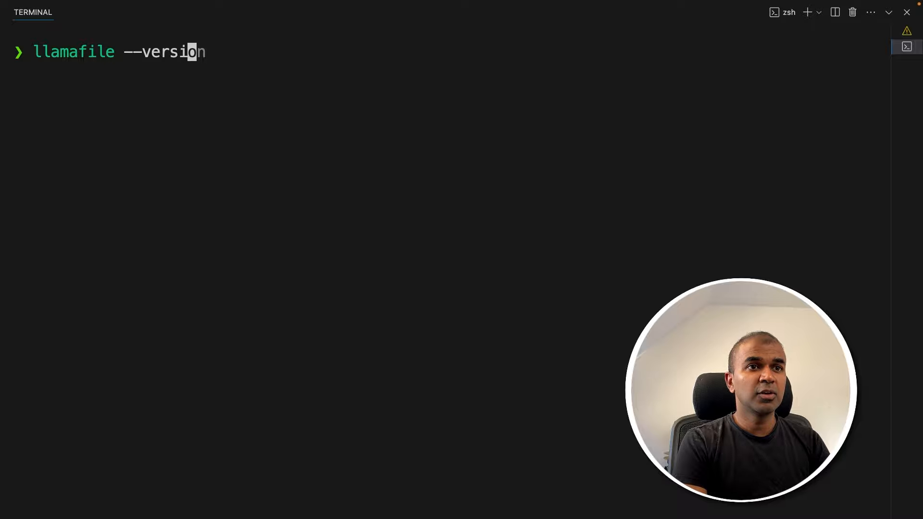
{"action": "key", "text": "Return"}
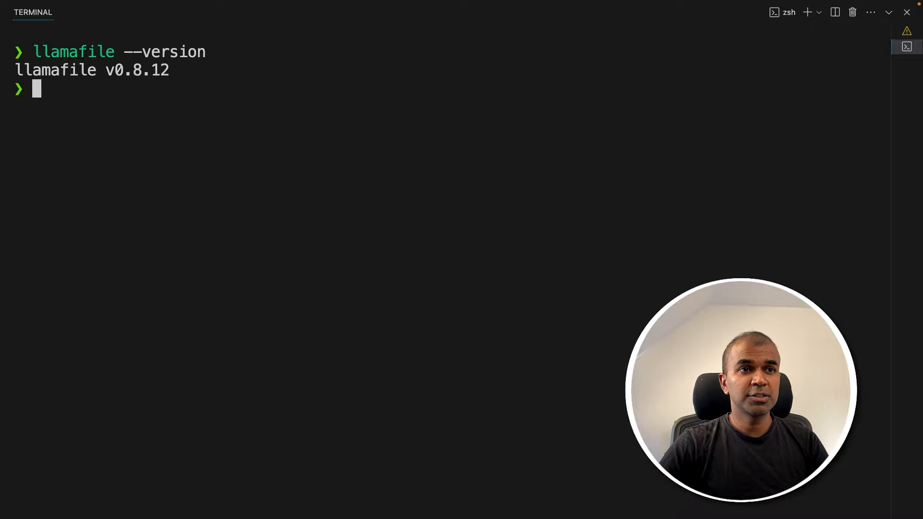
{"action": "type", "text": "cd ~/.ollama/models/blobs"}
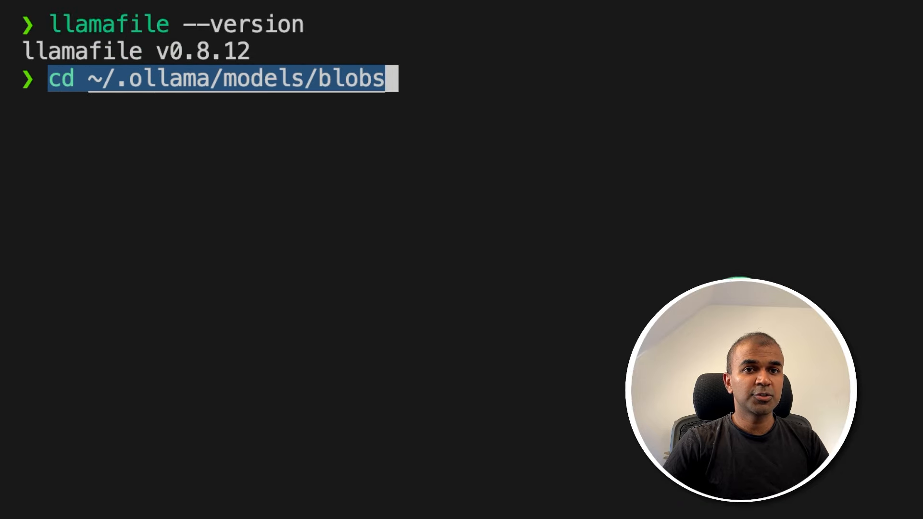
Serve the Mistral-7B-Instruct-v0.3 sha256 blob from ~/.ollama/models/blobs with llamafile -m
{"action": "key", "text": "Return"}
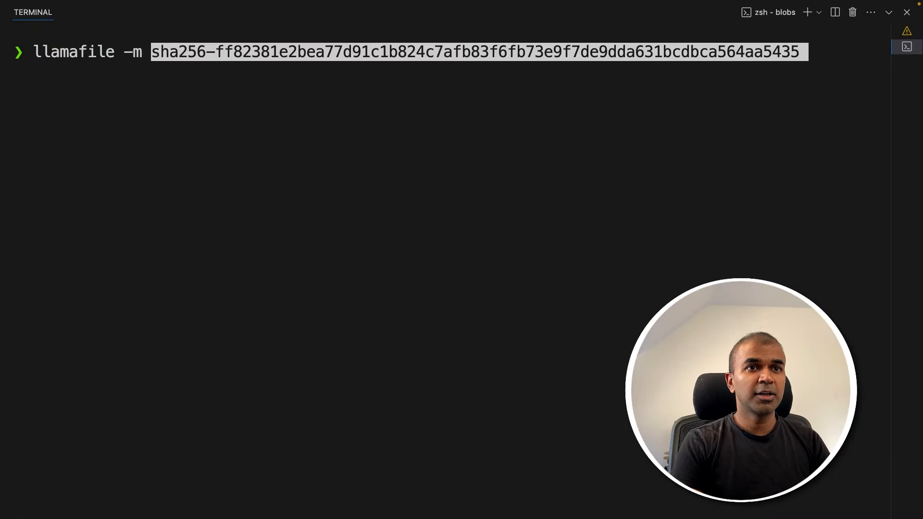
{"action": "key", "text": "Return"}
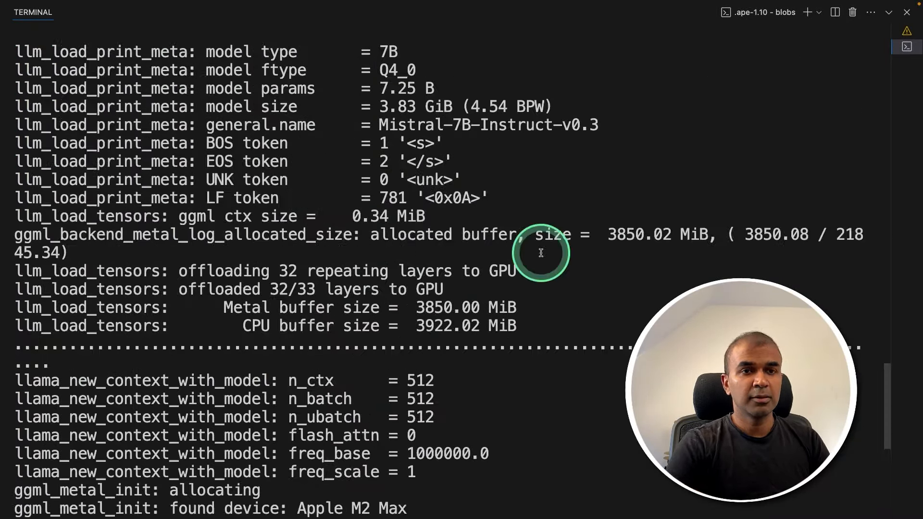
{"action": "double_click", "coordinate": [430, 125]}
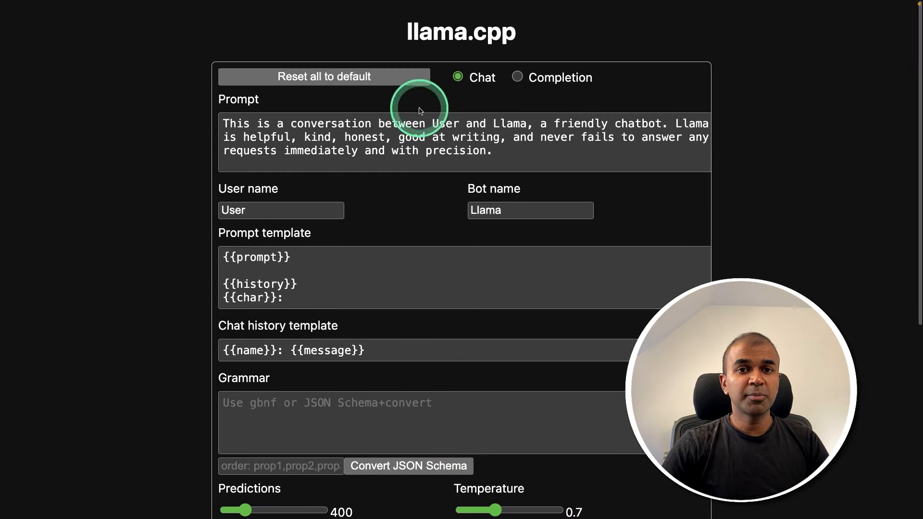
{"action": "scroll", "scroll_direction": "down", "scroll_amount": 3}
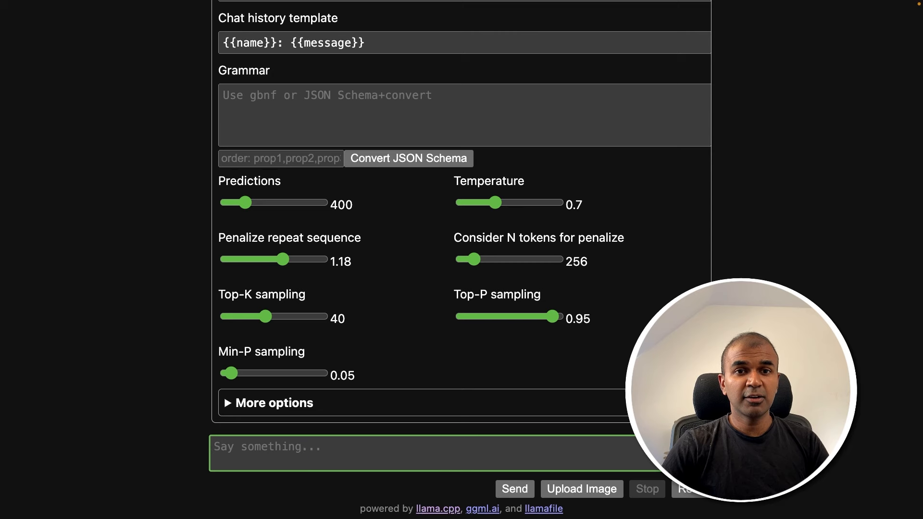
{"action": "left_click", "coordinate": [513, 489]}
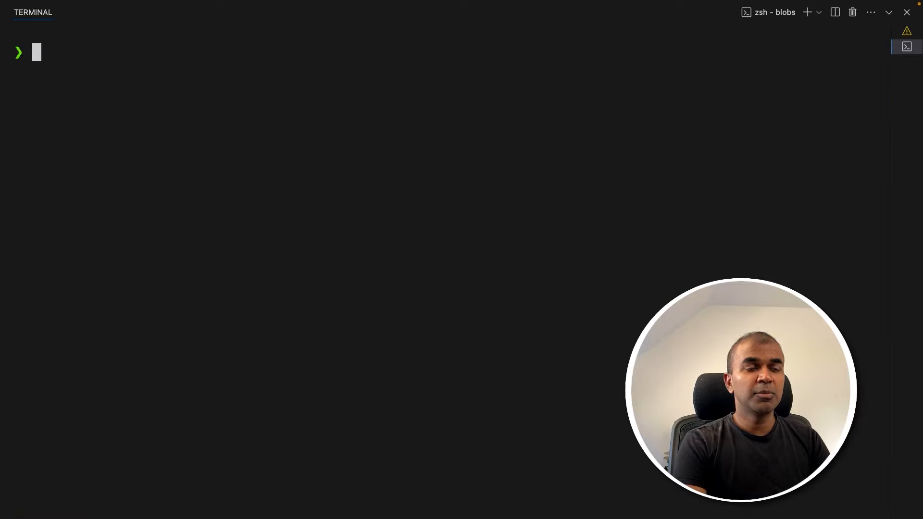
Run llamafile on LM Studio's Meta-Llama-3.1-8B-Instruct GGUF and ask who created it
{"action": "type", "text": "cd ~/.ollama/models/blobs"}
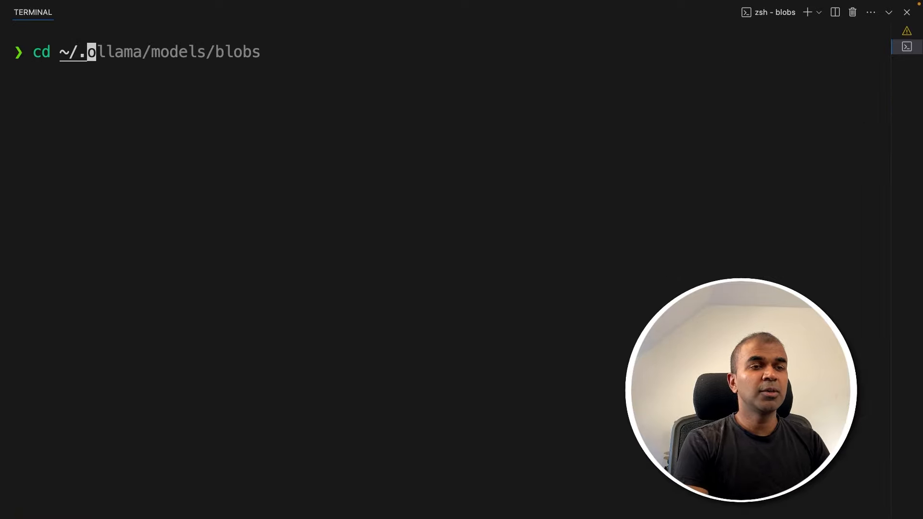
{"action": "type", "text": "~/.cache/lm-studio/models/lmstudio-community/Meta-Llama-3.1-8B-Instruct-GGUF"}
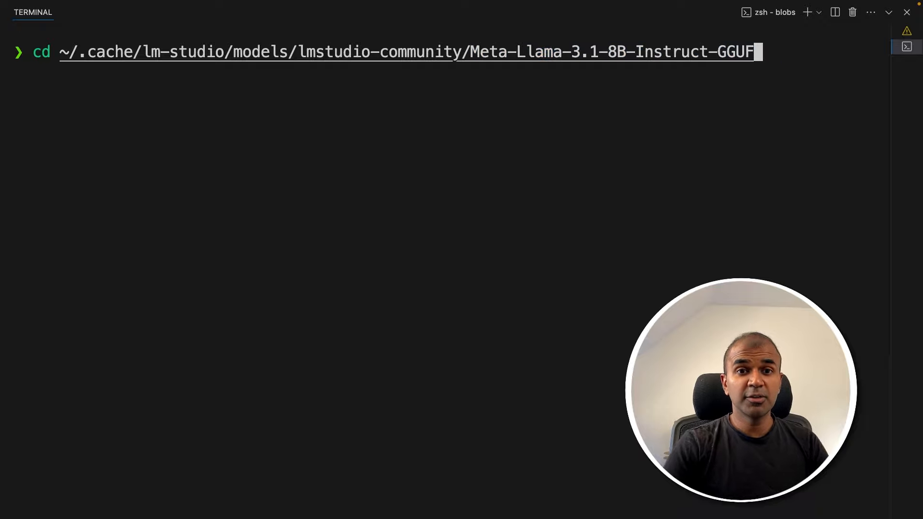
{"action": "key", "text": "Return"}
{"action": "type", "text": "ls"}
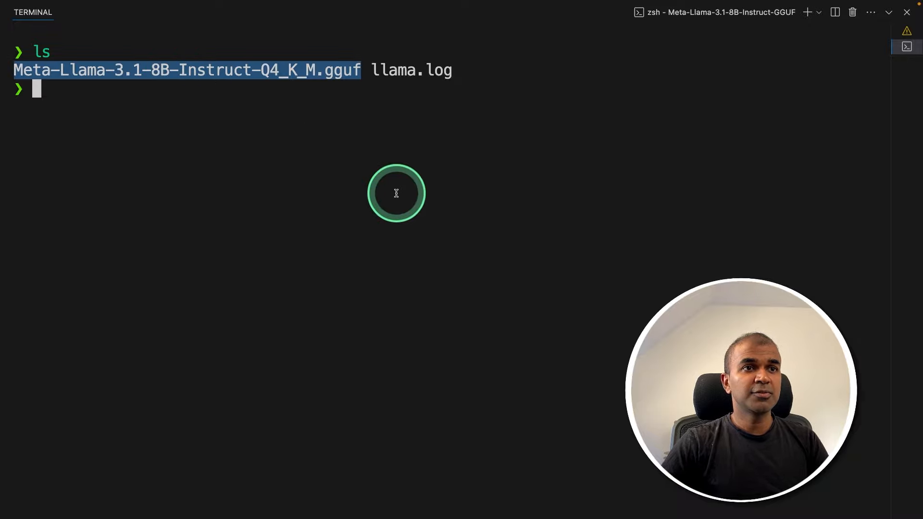
{"action": "type", "text": "llamafile -m sha256-ff82381e2bea77d91c1b824c7afb83f6fb73e9f7de9dda631bcdbca564aa5435"}
{"action": "type", "text": "Who cr"}
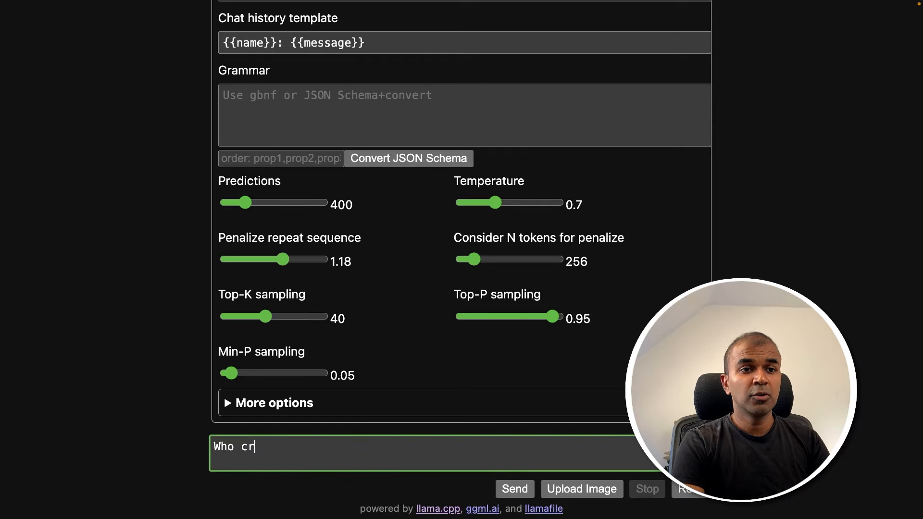
{"action": "left_click", "coordinate": [513, 488]}
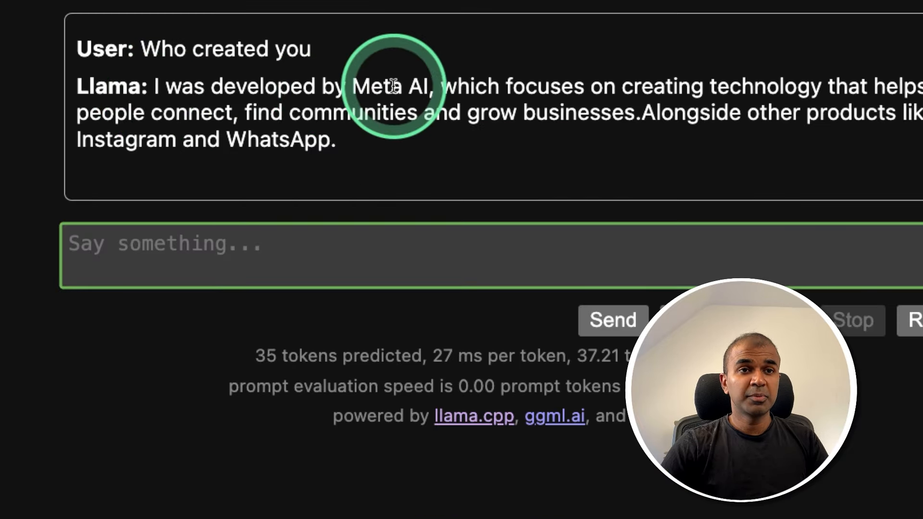